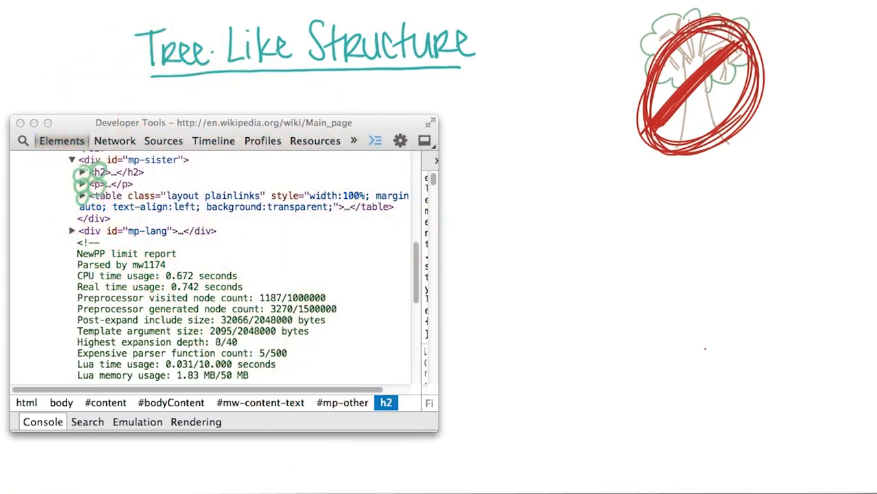
Step: Expand the h2 and p children of div#mp-sister in the Elements panel
{"action": "left_click", "coordinate": [83, 172]}
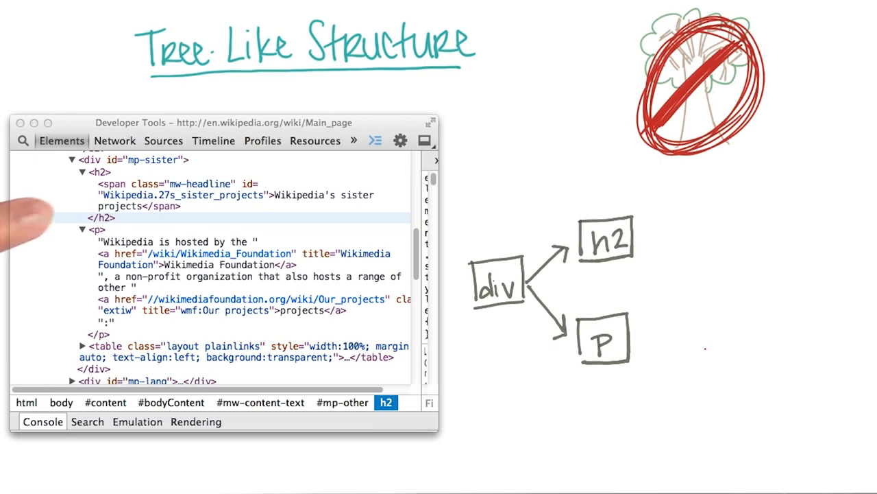
{"action": "mouse_move", "coordinate": [41, 212]}
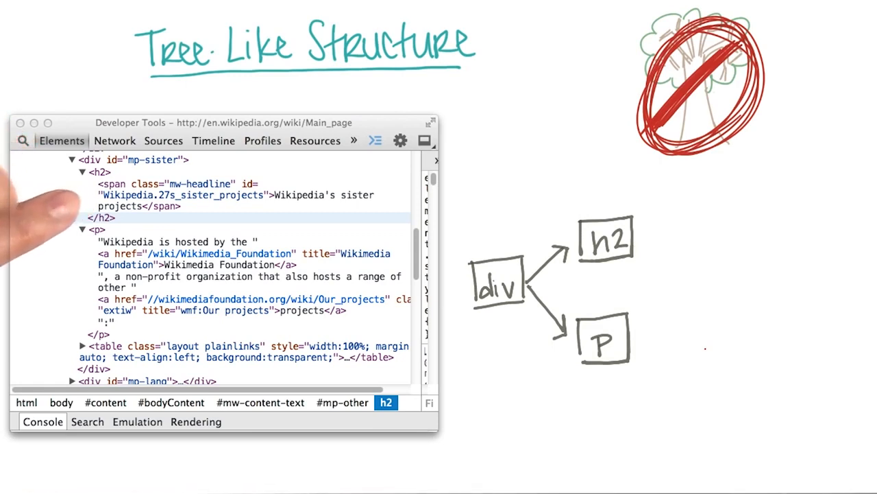